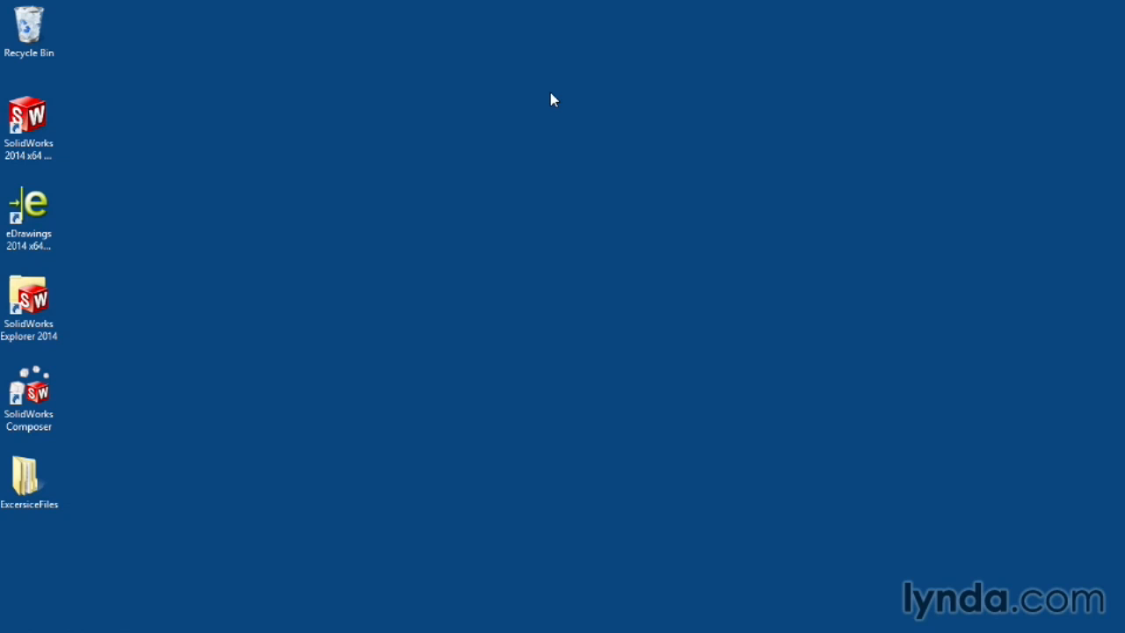
# - Open the ExcersiceFiles folder and view the part files inside Ch 7
pyautogui.click(28, 474)
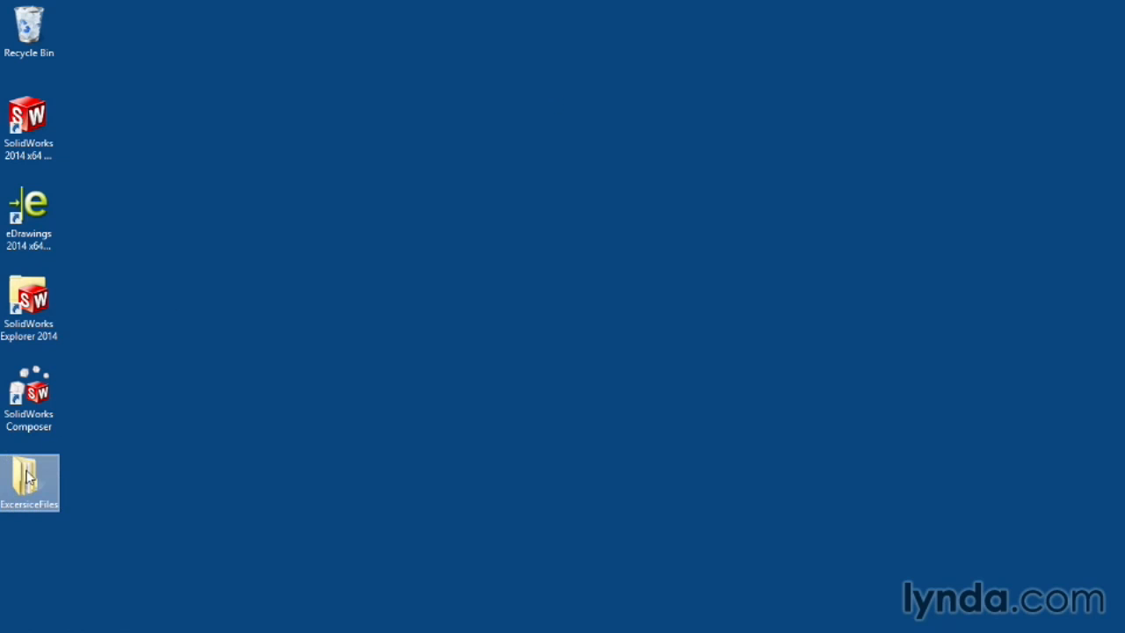
pyautogui.doubleClick(29, 482)
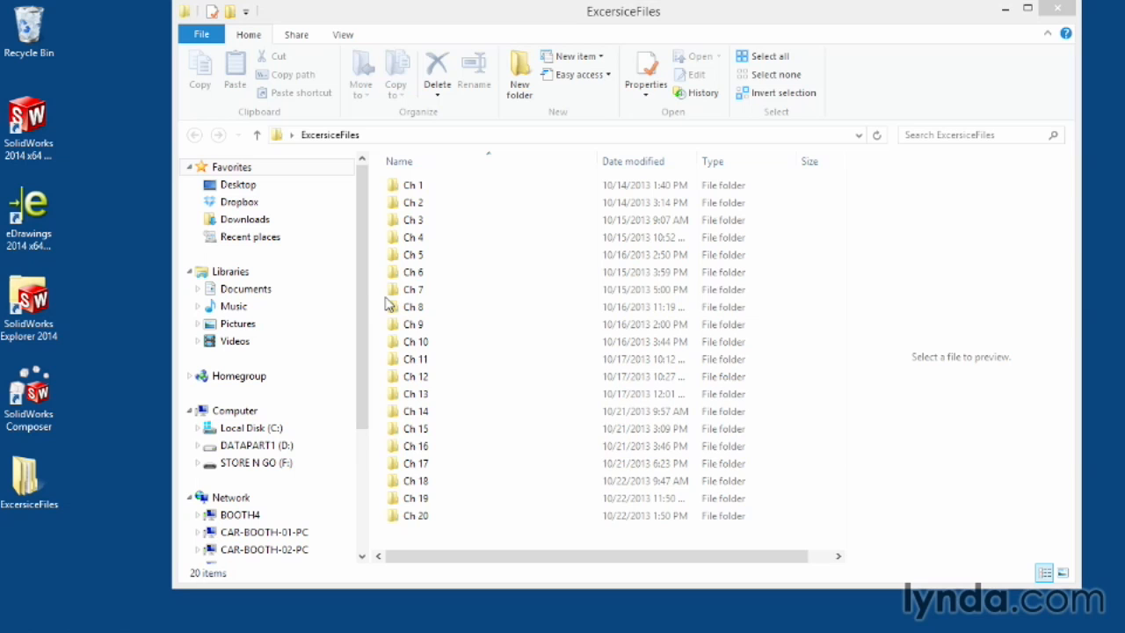
pyautogui.doubleClick(411, 288)
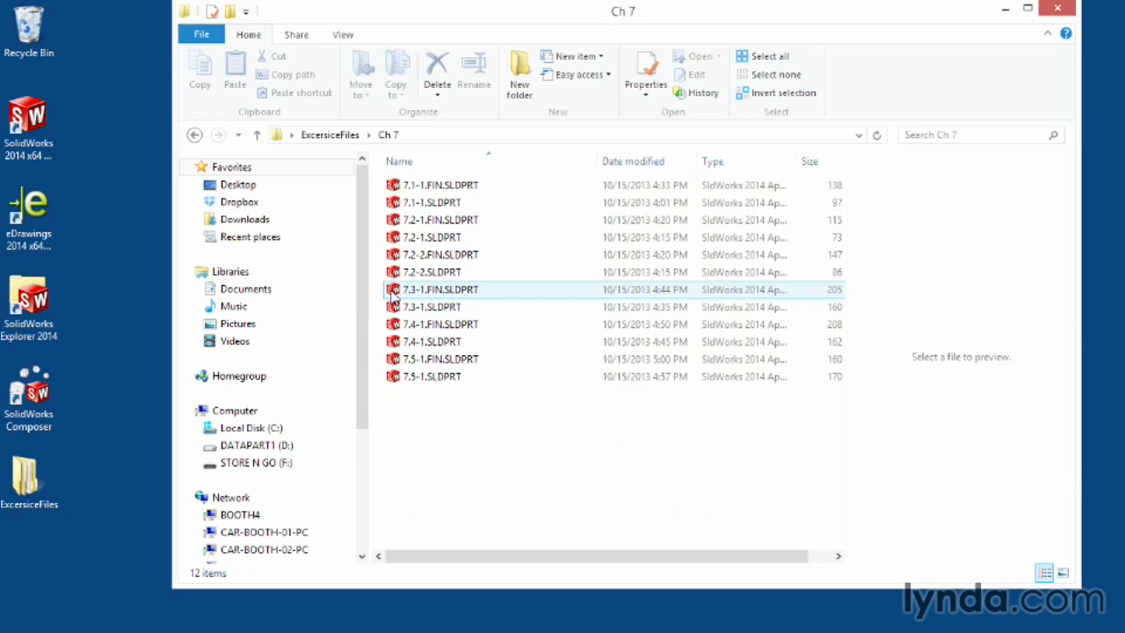
pyautogui.click(435, 219)
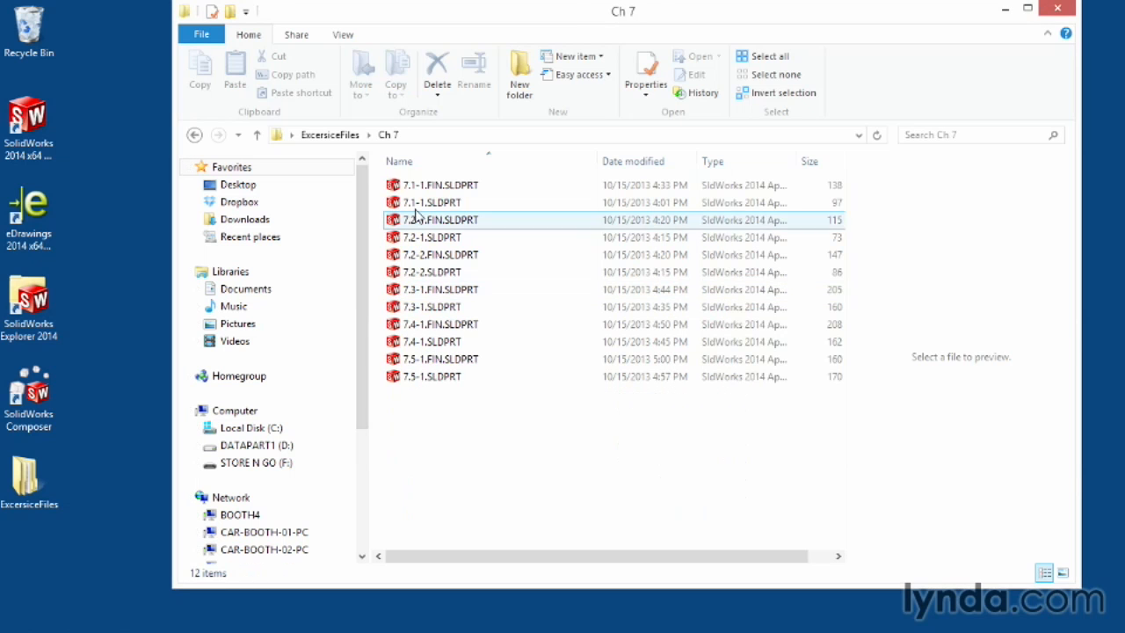
# - Return to the ExcersiceFiles chapter list and open Ch 12 with subfolders 12.1–12.4
pyautogui.click(431, 184)
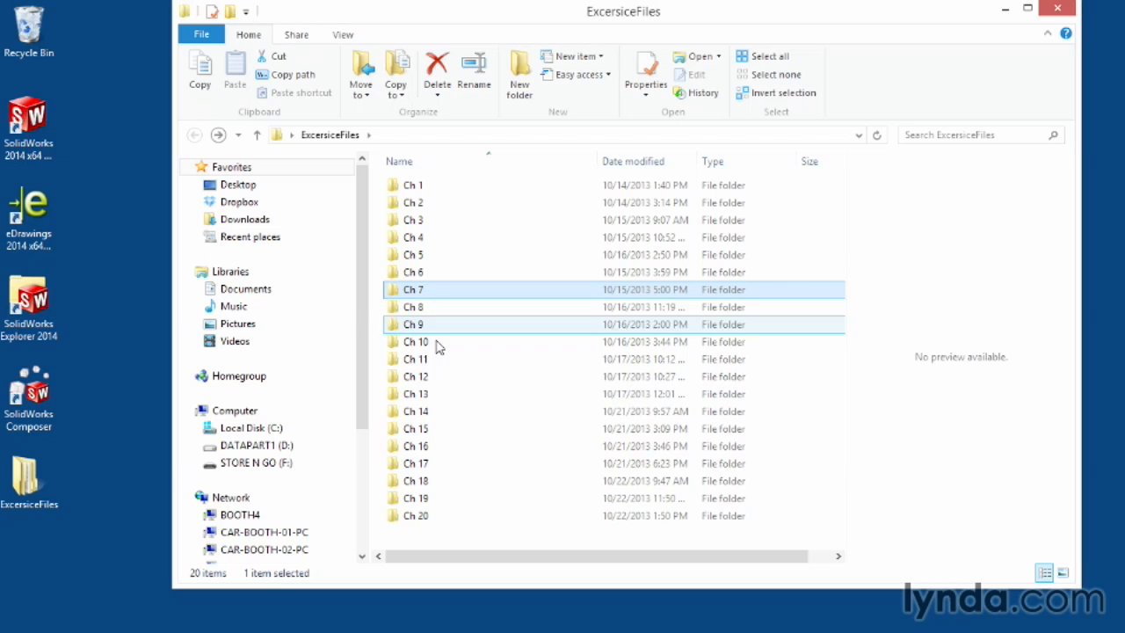
pyautogui.doubleClick(414, 376)
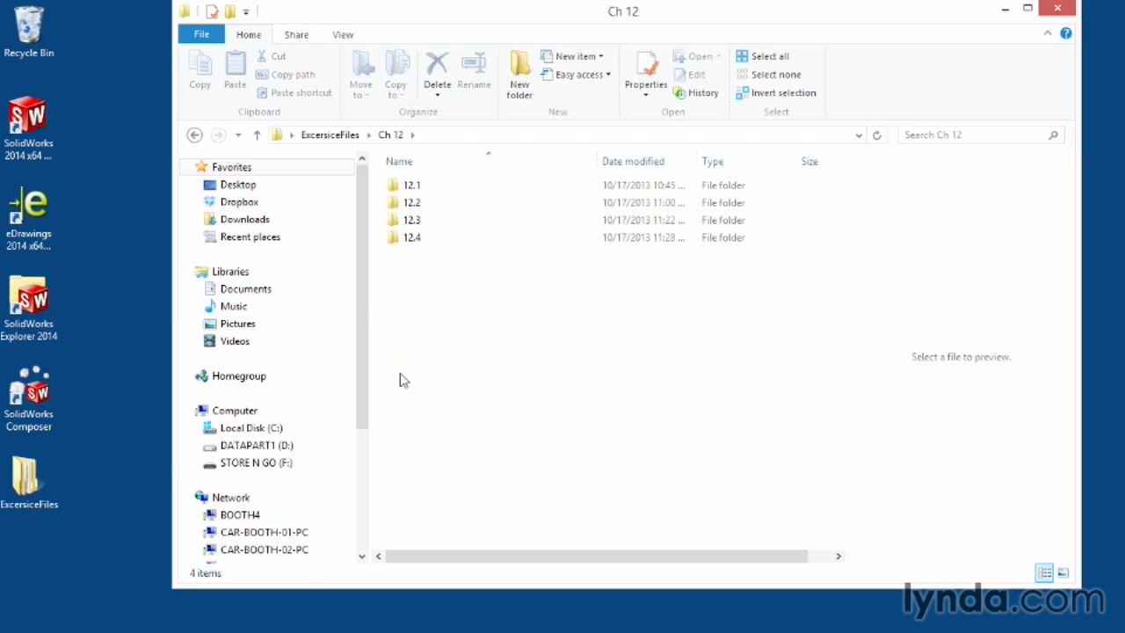